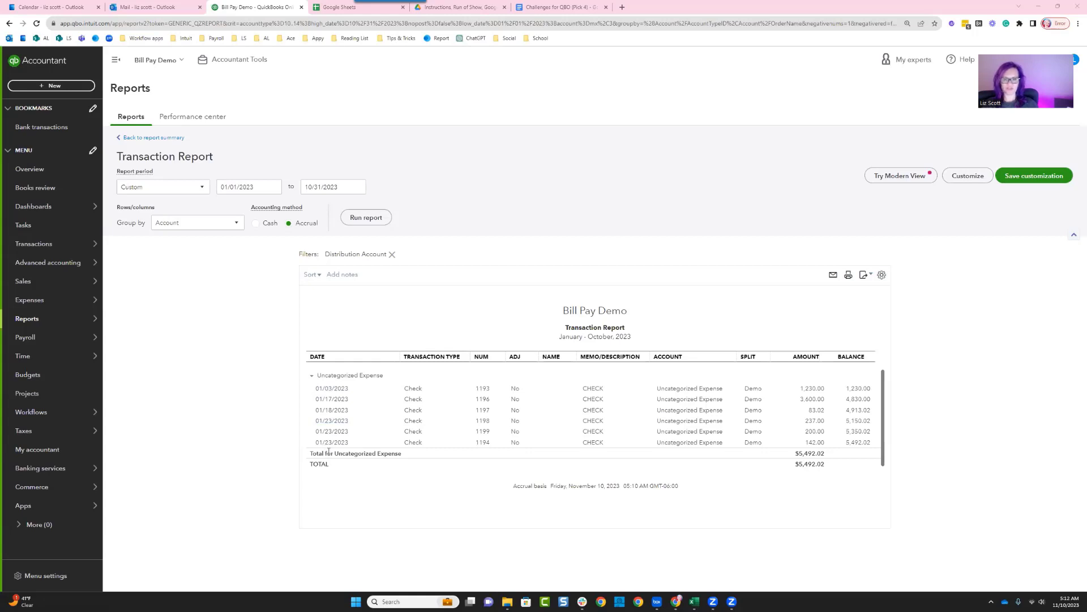
mouse_move(598, 383)
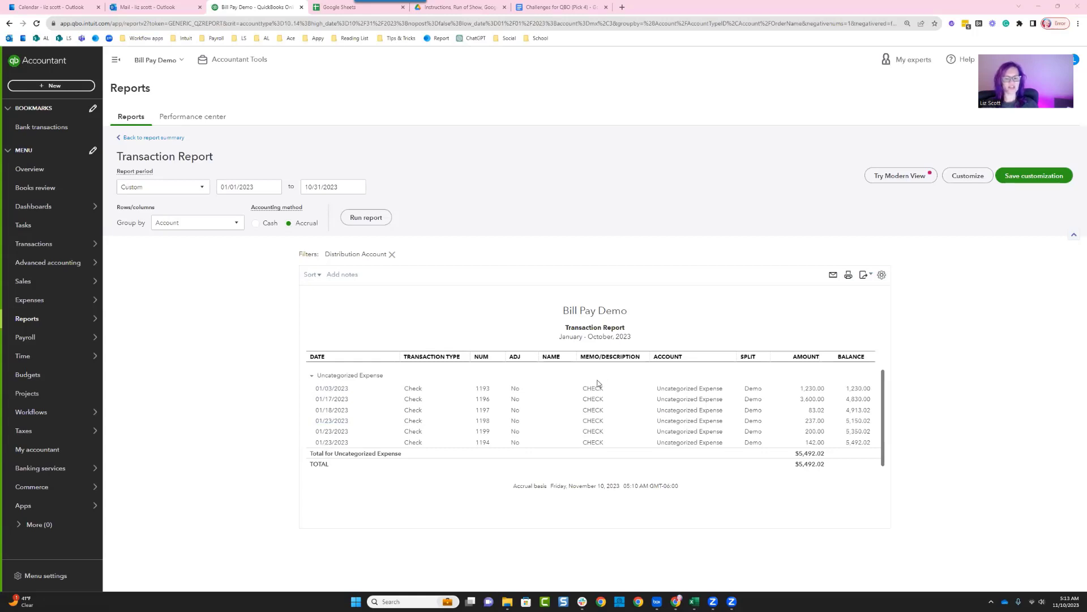
mouse_move(593, 442)
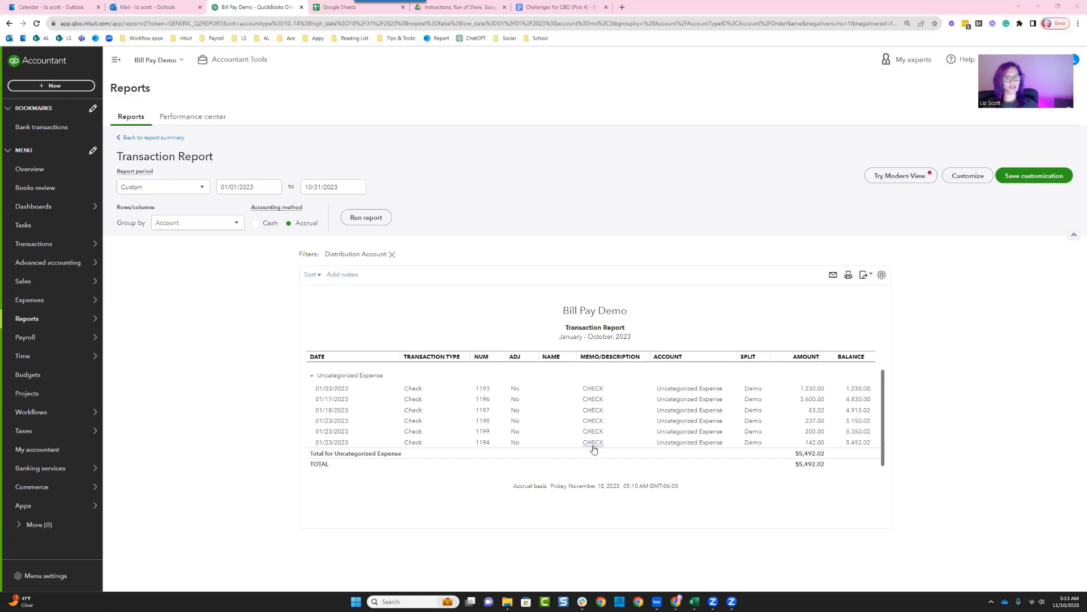
mouse_move(672, 454)
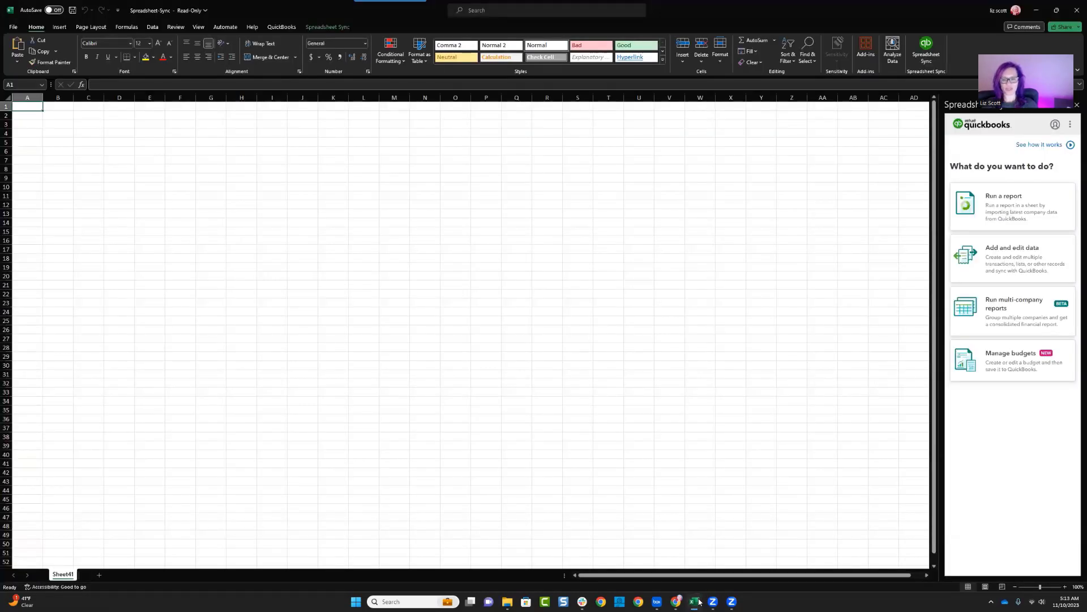
Step: Start a Purchase & Sales Receipts template for Bill Pay Demo using existing company data
left_click(1012, 259)
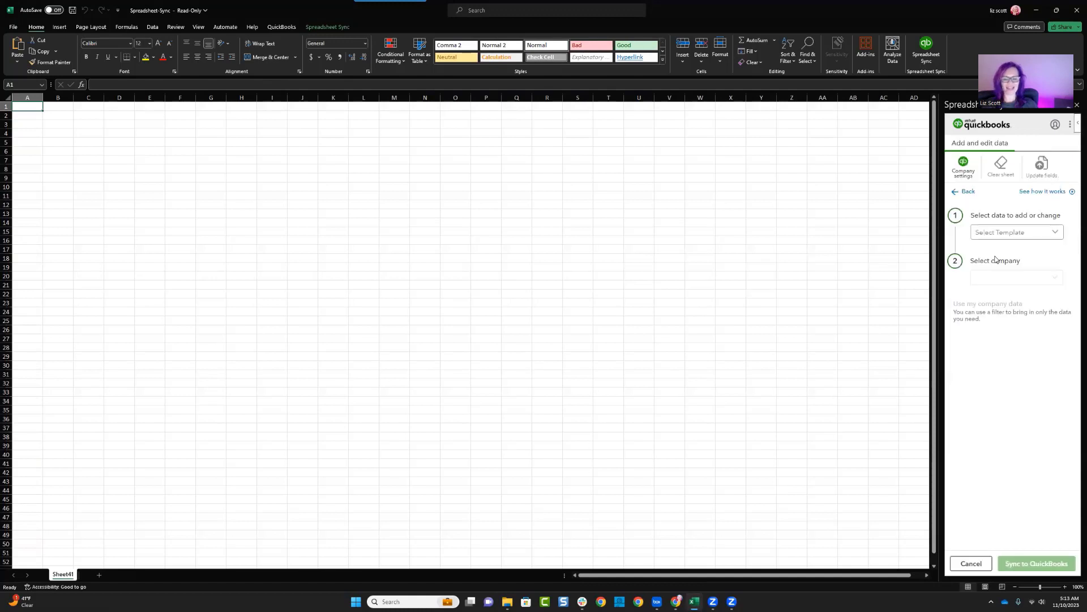
left_click(1016, 232)
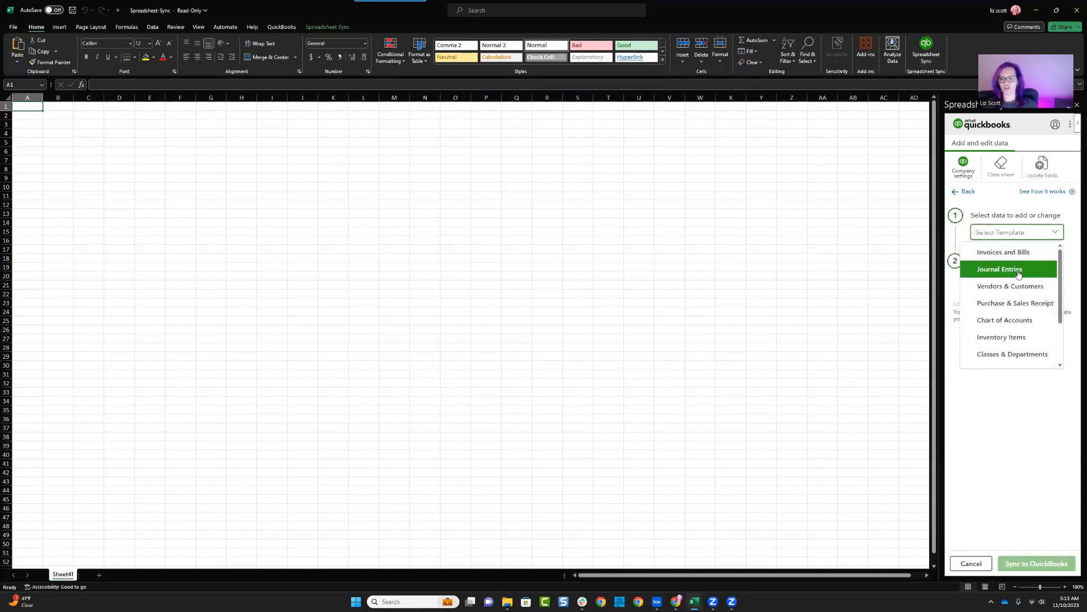
left_click(1014, 302)
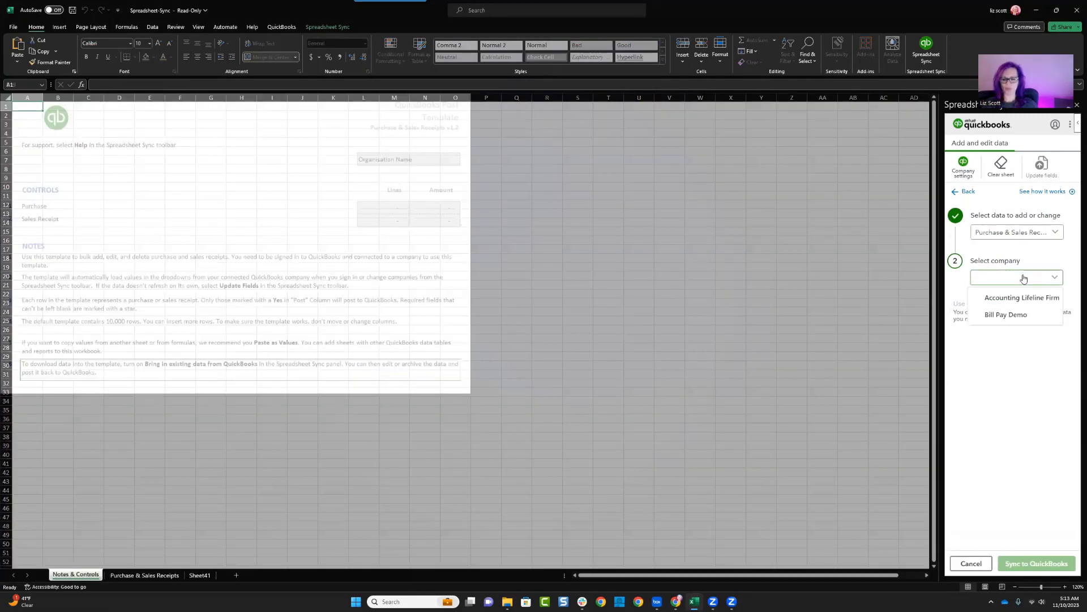
left_click(1005, 315)
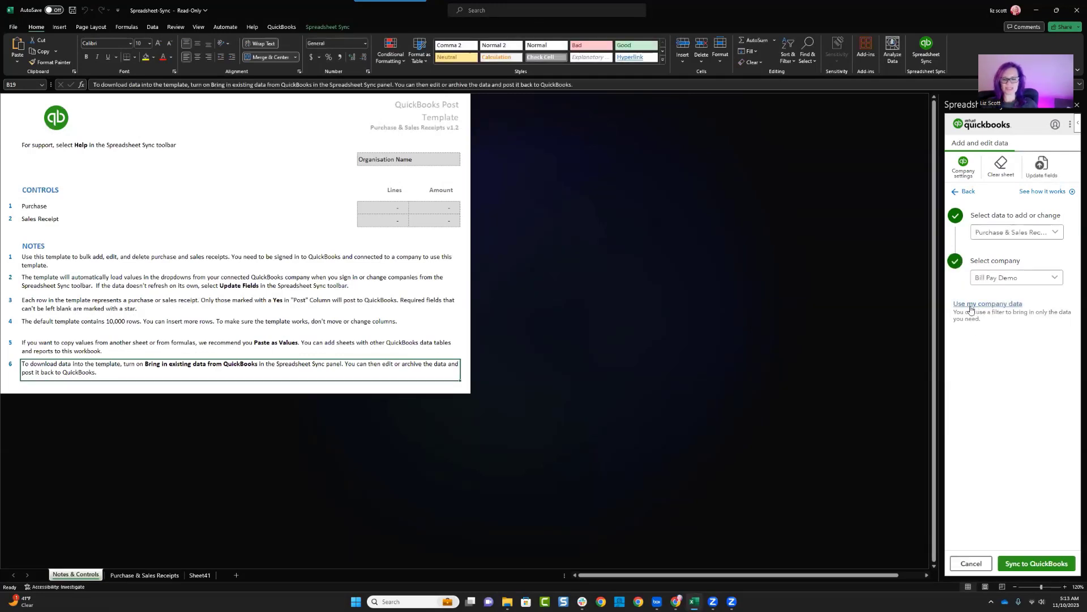
left_click(988, 304)
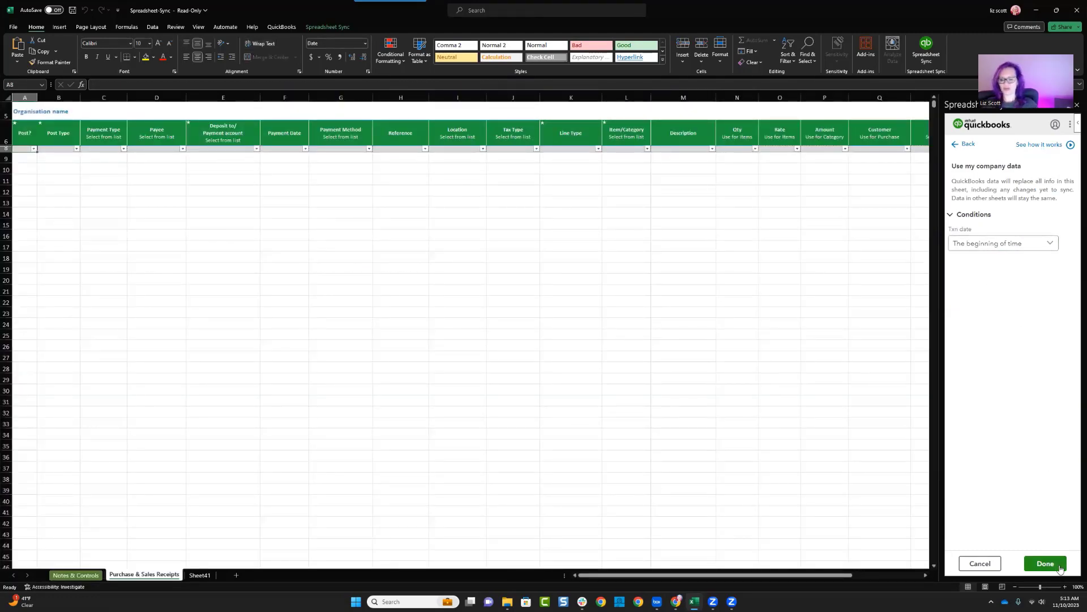
Step: Import the receipts and filter Item/Category to equal 'Uncategorized Expense'
left_click(1045, 563)
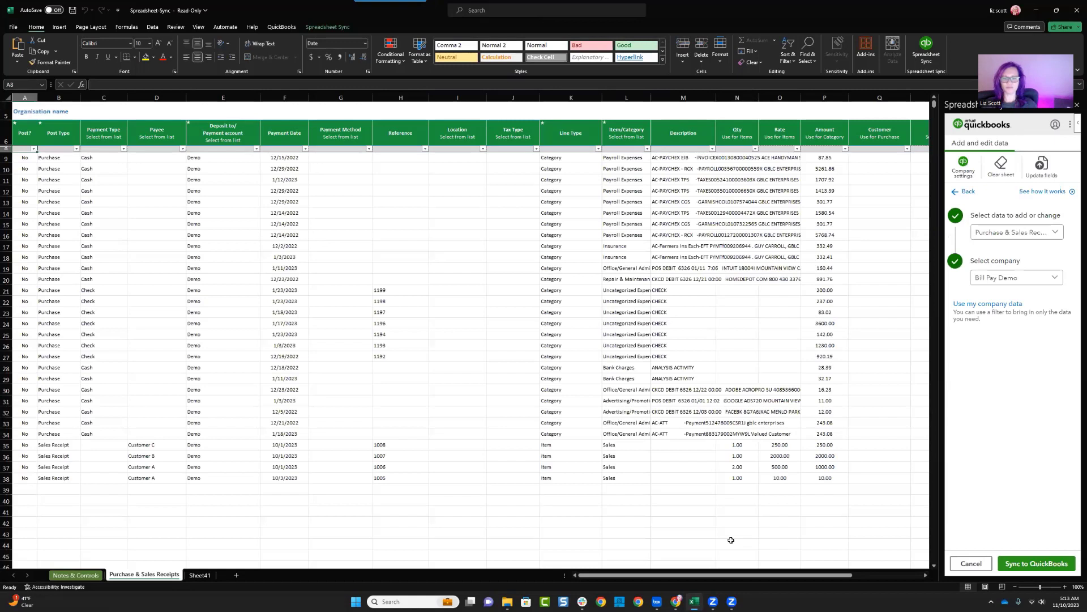
left_click(626, 290)
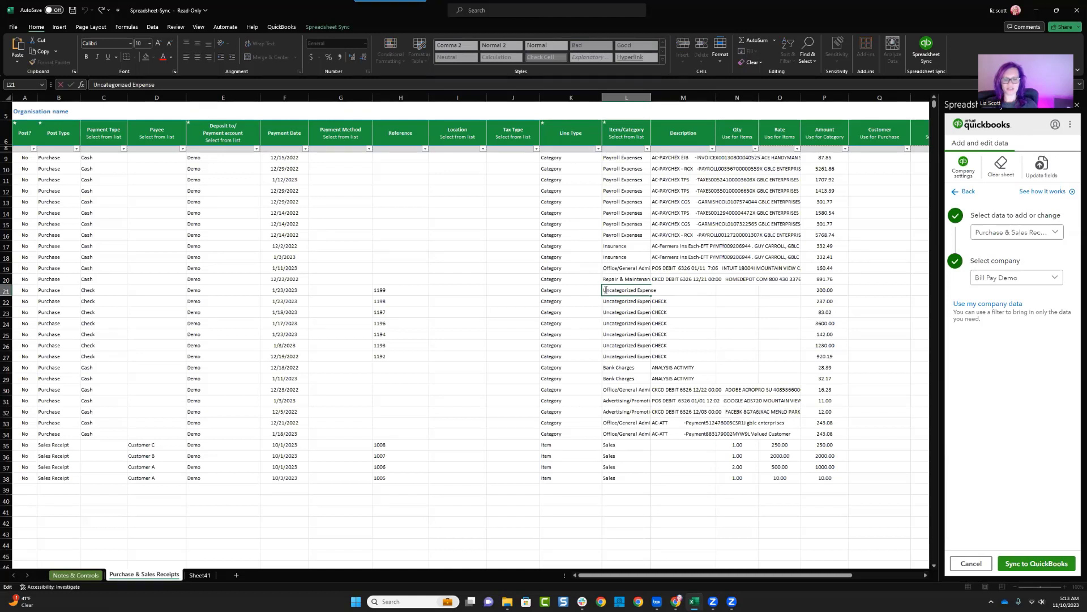
double_click(628, 289)
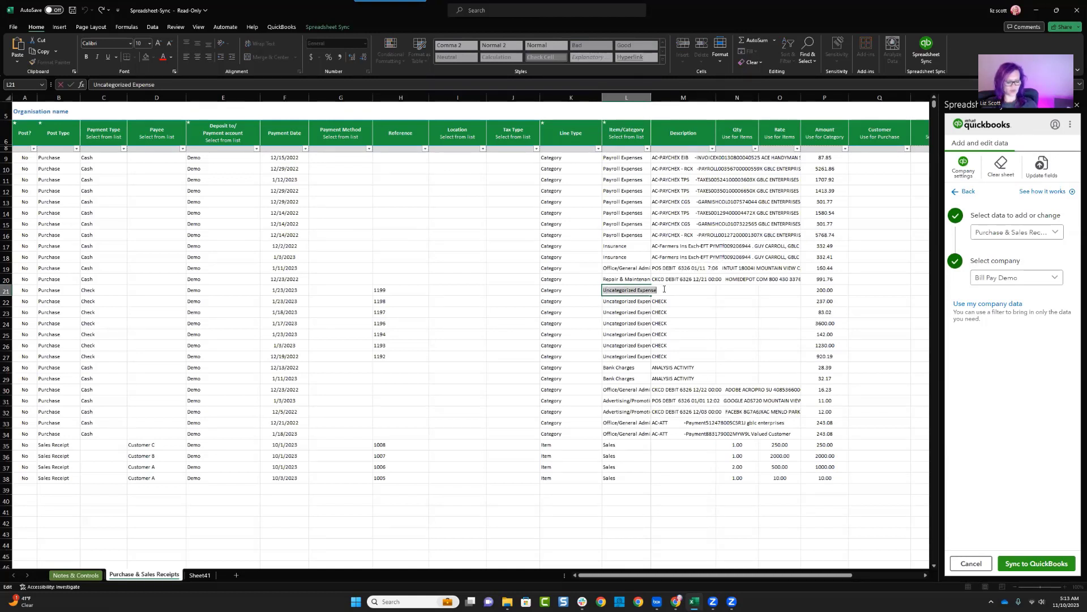
left_click(627, 345)
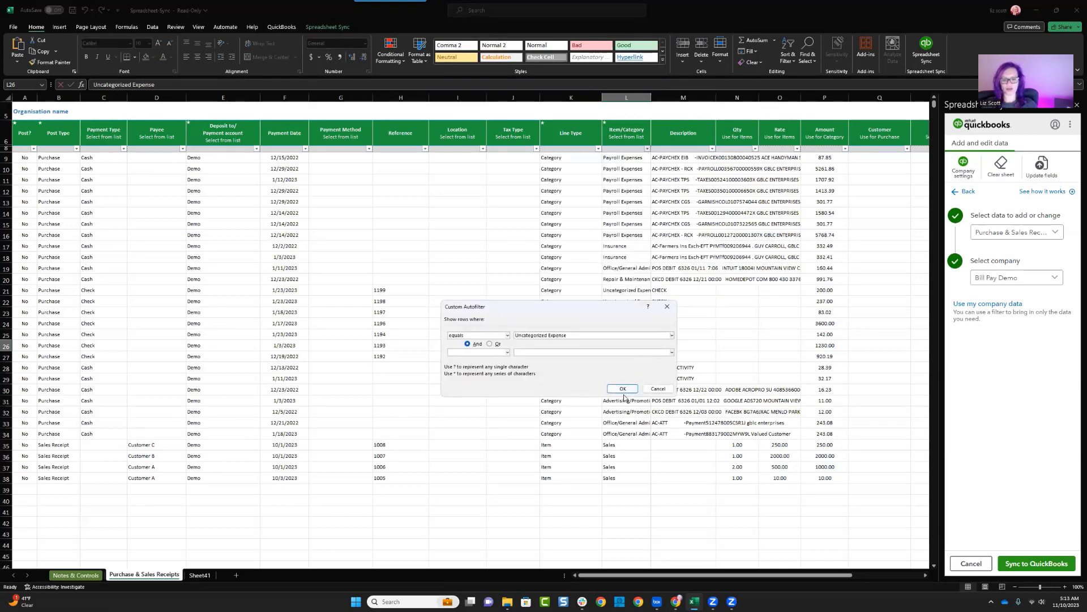
left_click(621, 388)
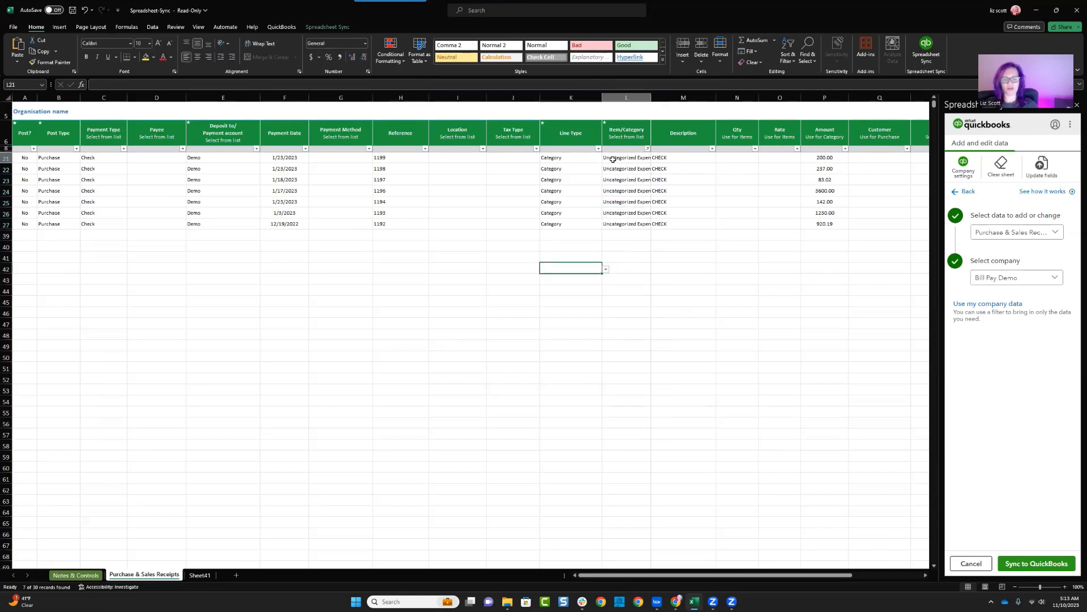
Step: Change the filtered checks' category from Uncategorized Expense to Repair & Maintenance
left_click(625, 157)
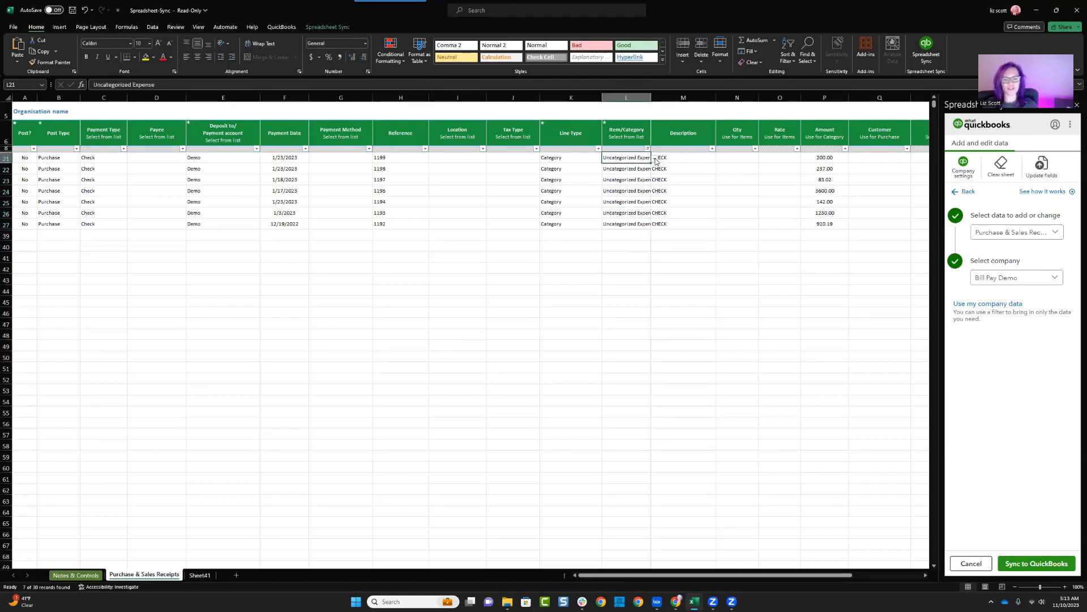
left_click(646, 158)
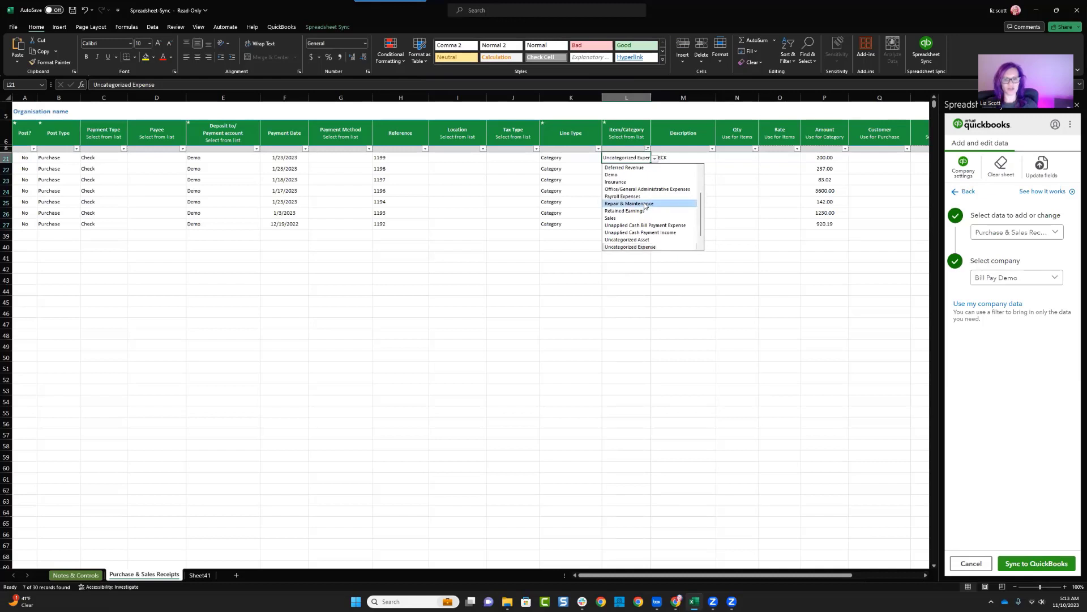
left_click(630, 203)
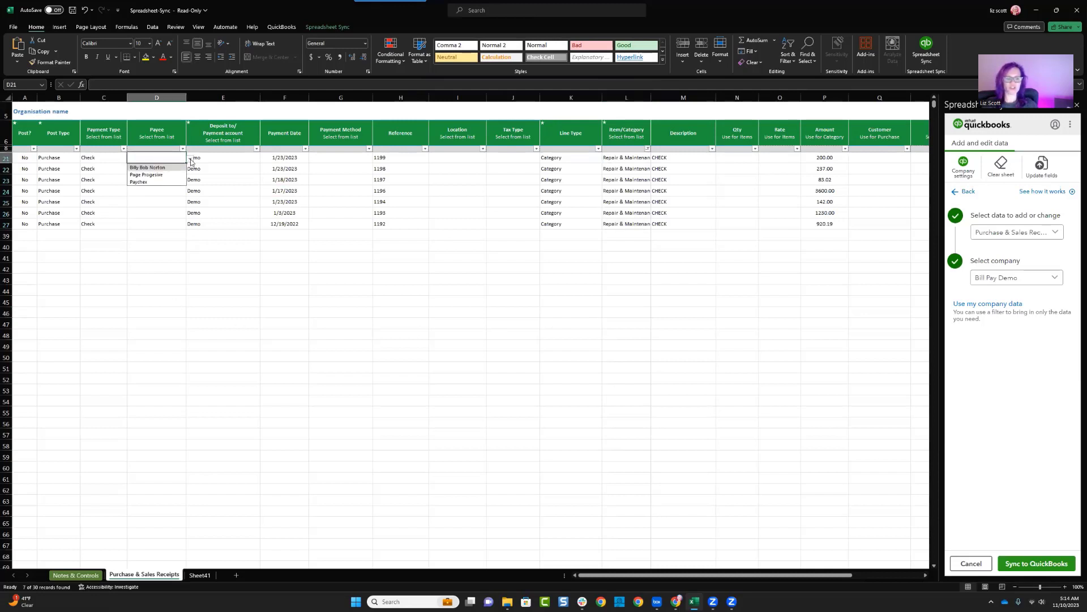
left_click(146, 167)
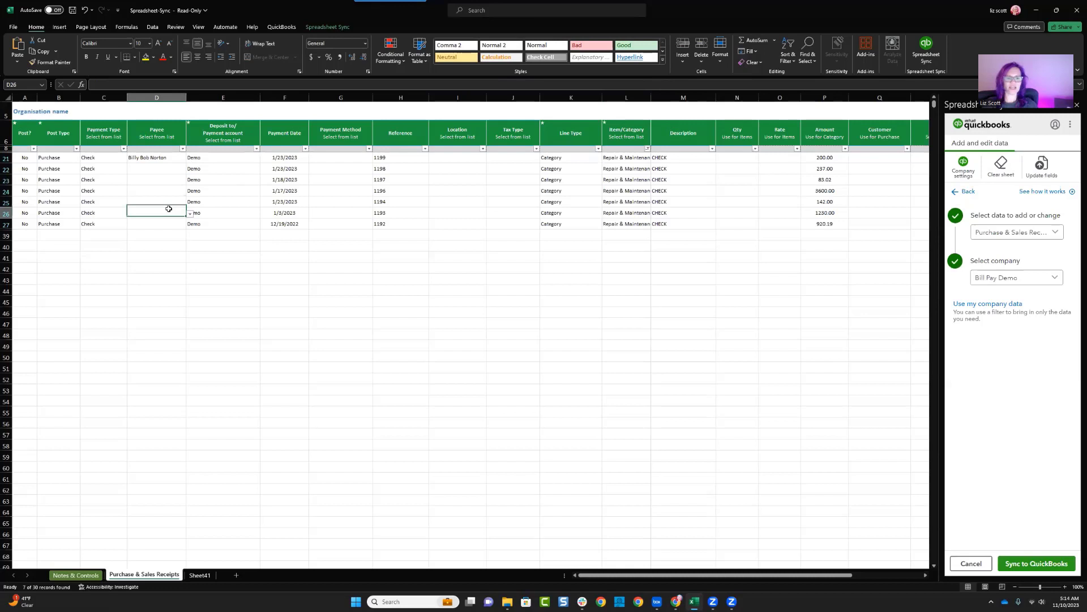
left_click(155, 158)
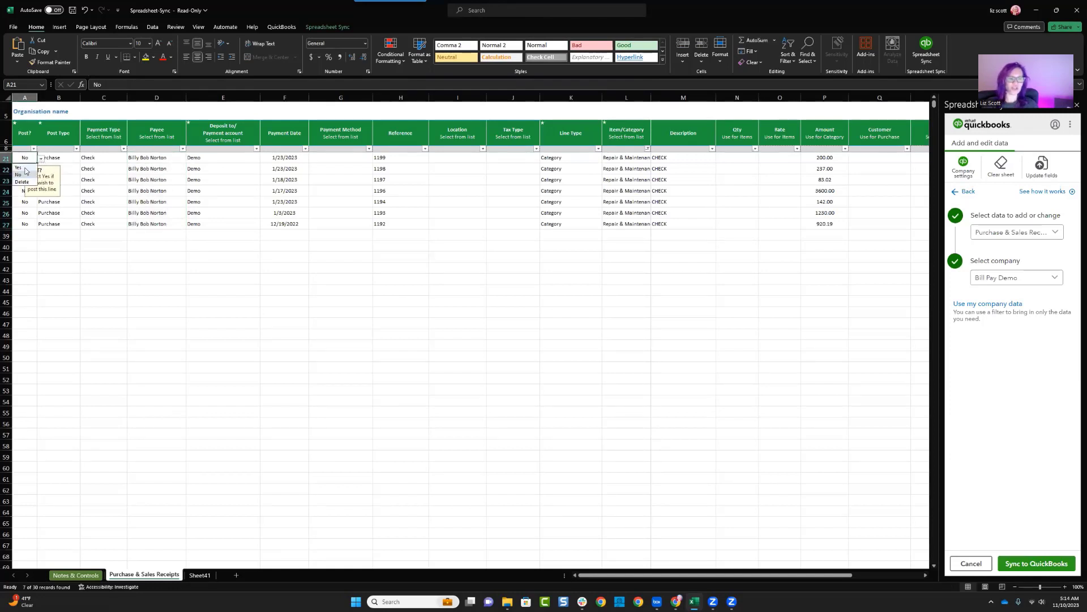
left_click(16, 166)
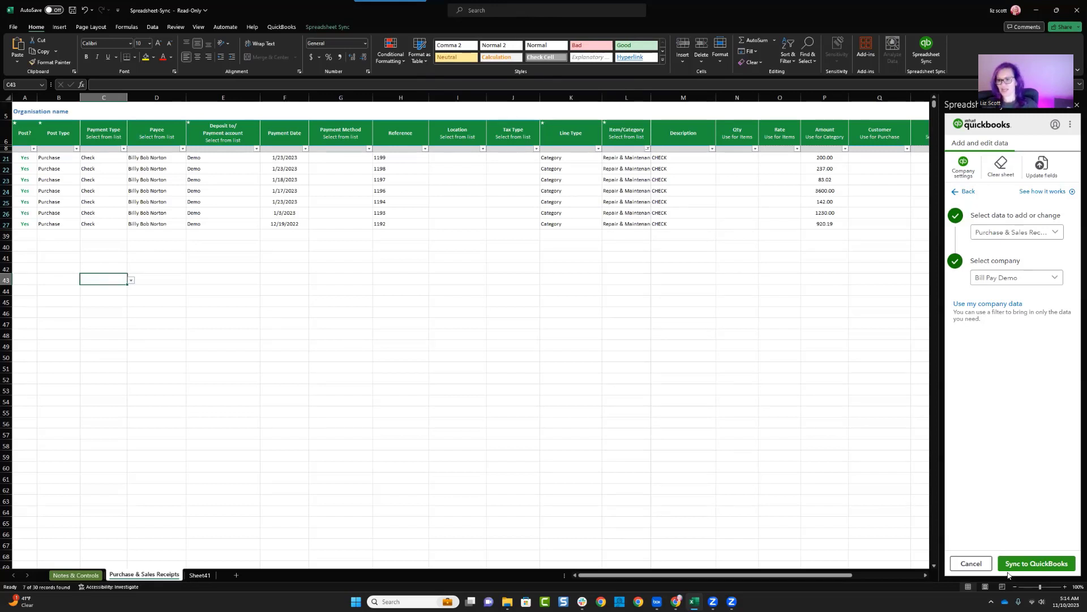
Step: Update the sheet's fields from QuickBooks and proceed
left_click(1041, 167)
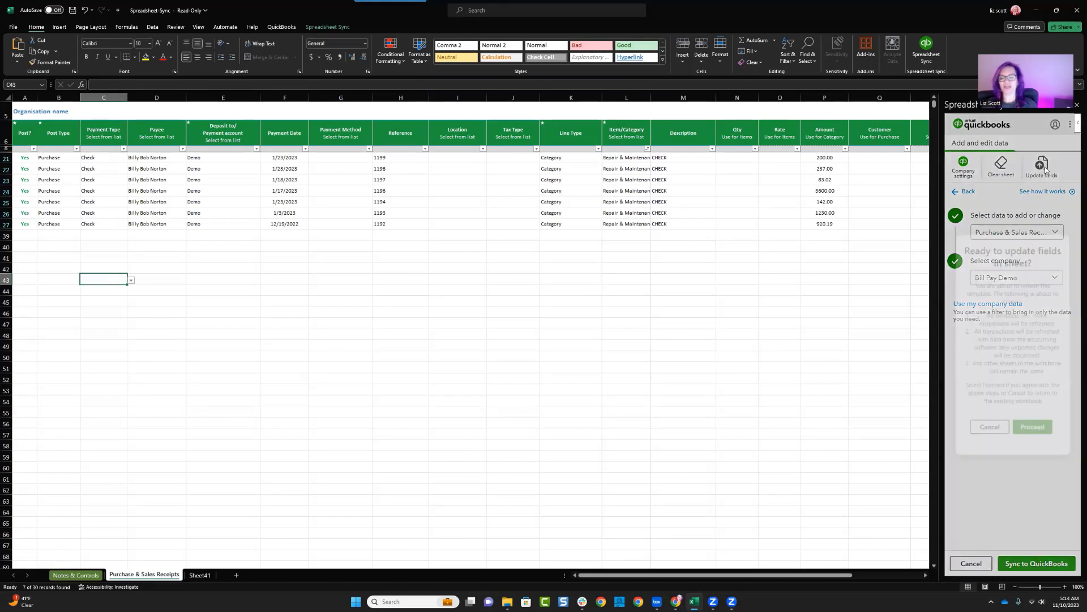
left_click(1040, 166)
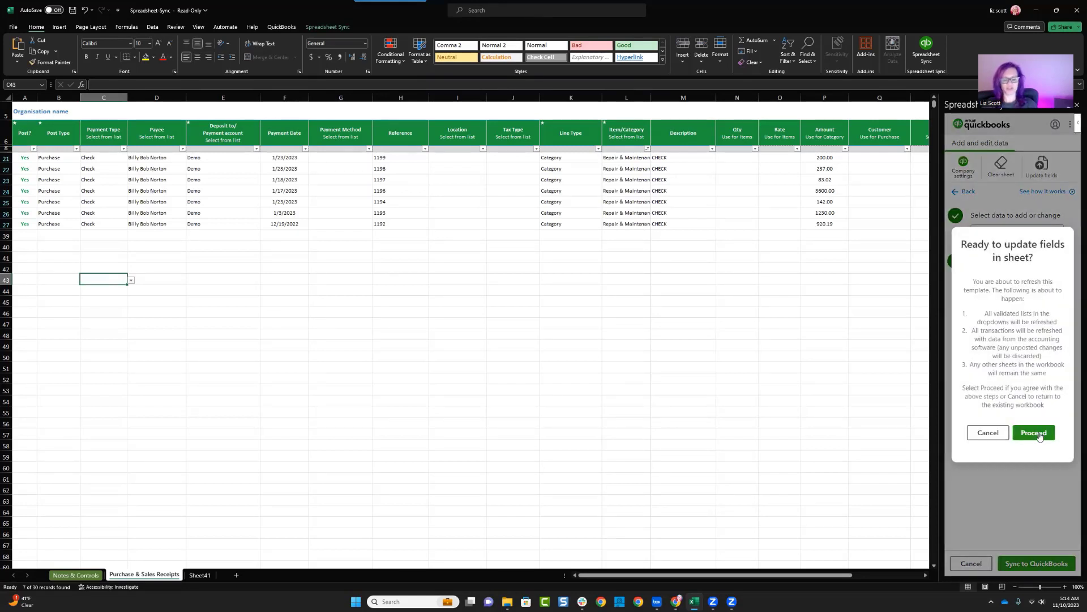
left_click(1032, 432)
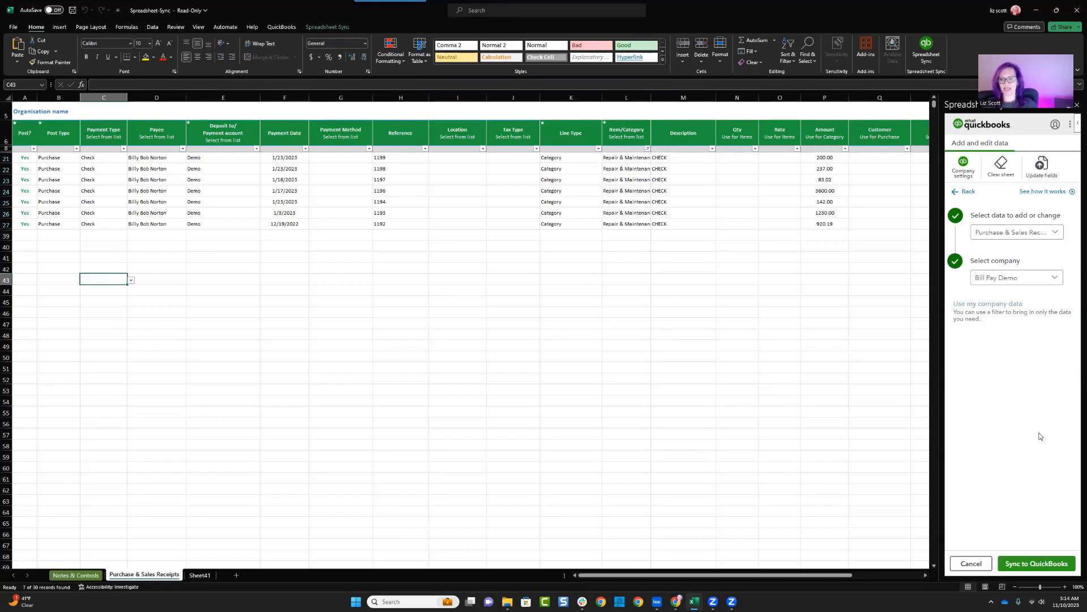
Step: Sync the edited purchases and sales receipts to QuickBooks and dismiss Sync complete
left_click(1036, 563)
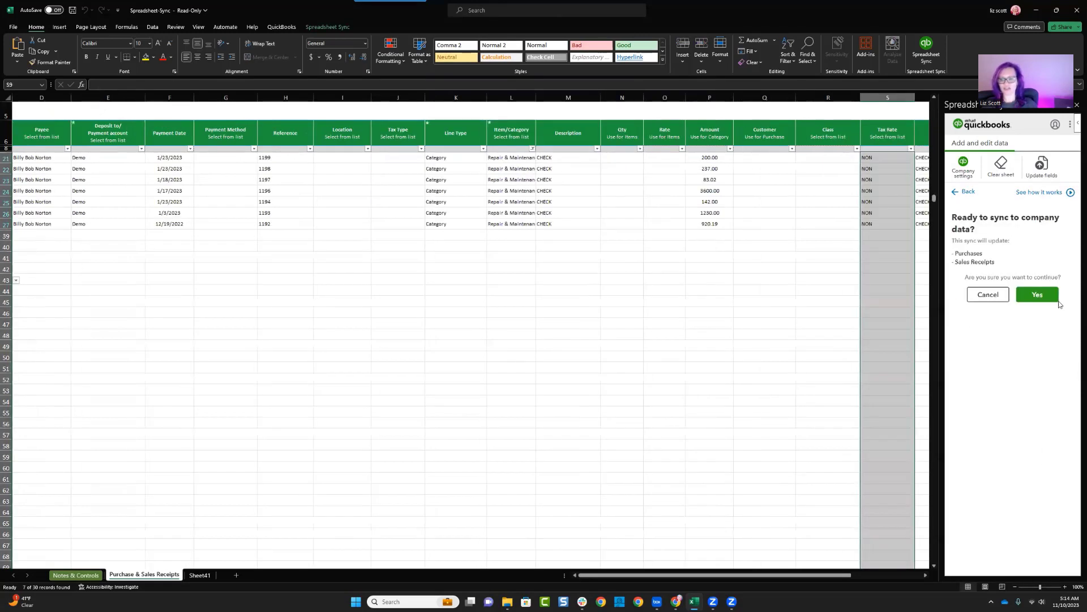
left_click(1037, 294)
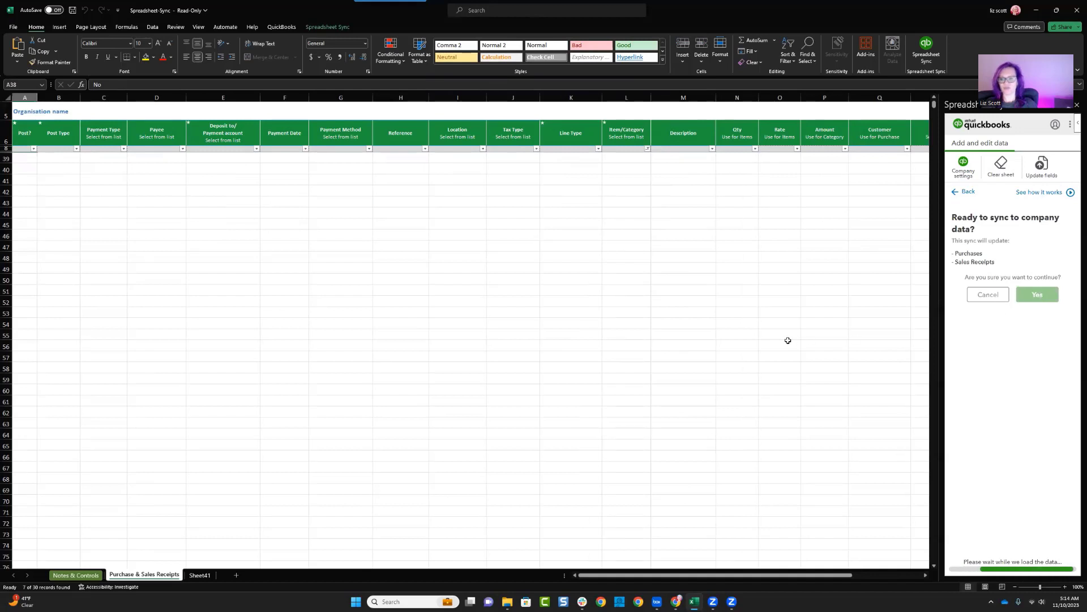
left_click(1037, 294)
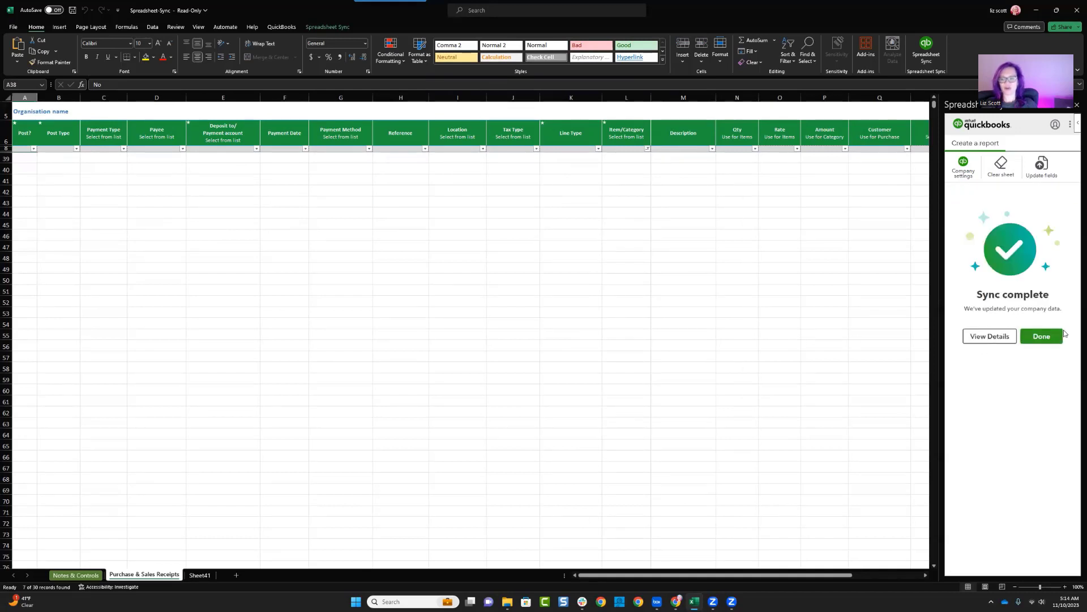
left_click(1041, 336)
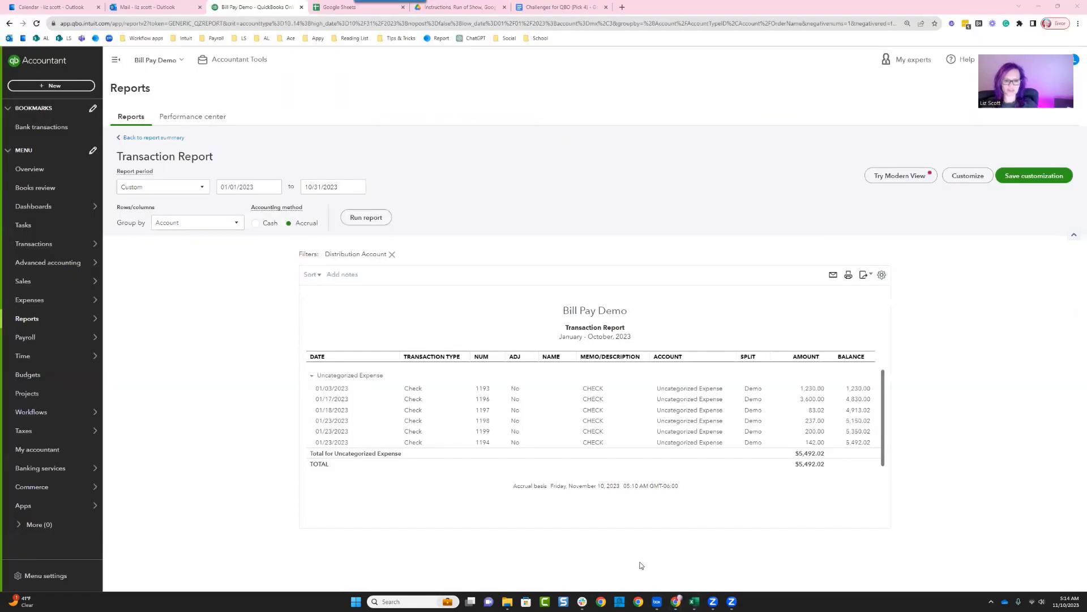
mouse_move(219, 210)
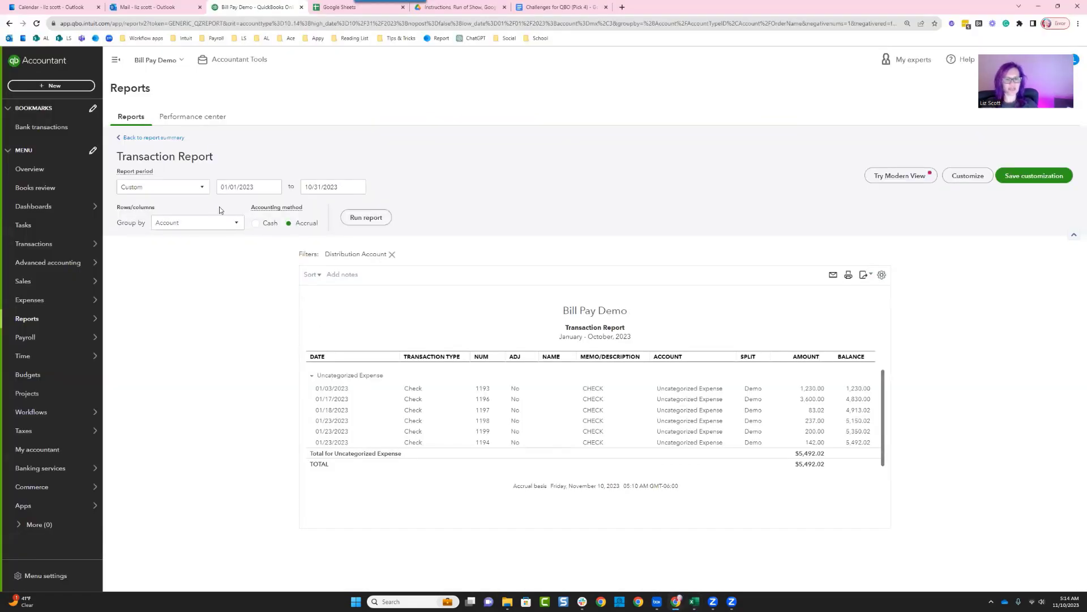
Step: Drill into the $5,492.02 Repair & Maintenance total on Profit and Loss
left_click(365, 217)
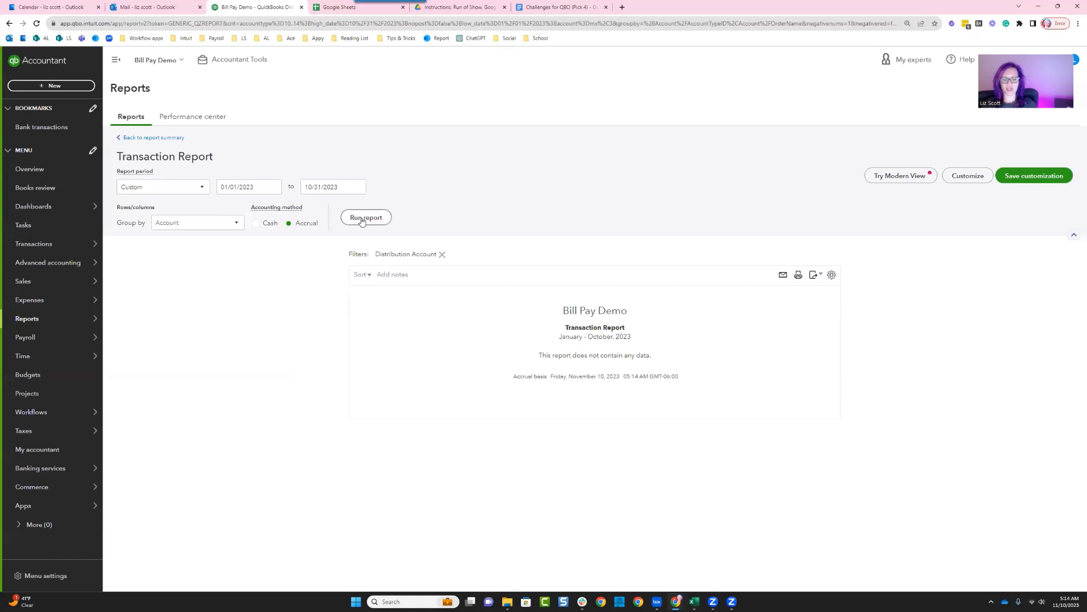
mouse_move(150, 137)
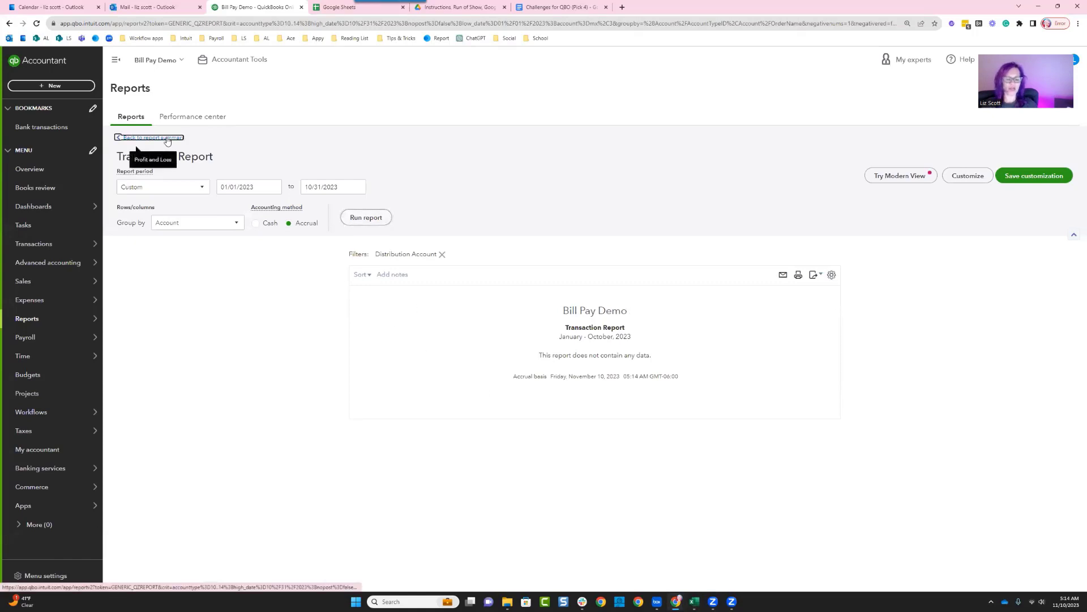
left_click(149, 137)
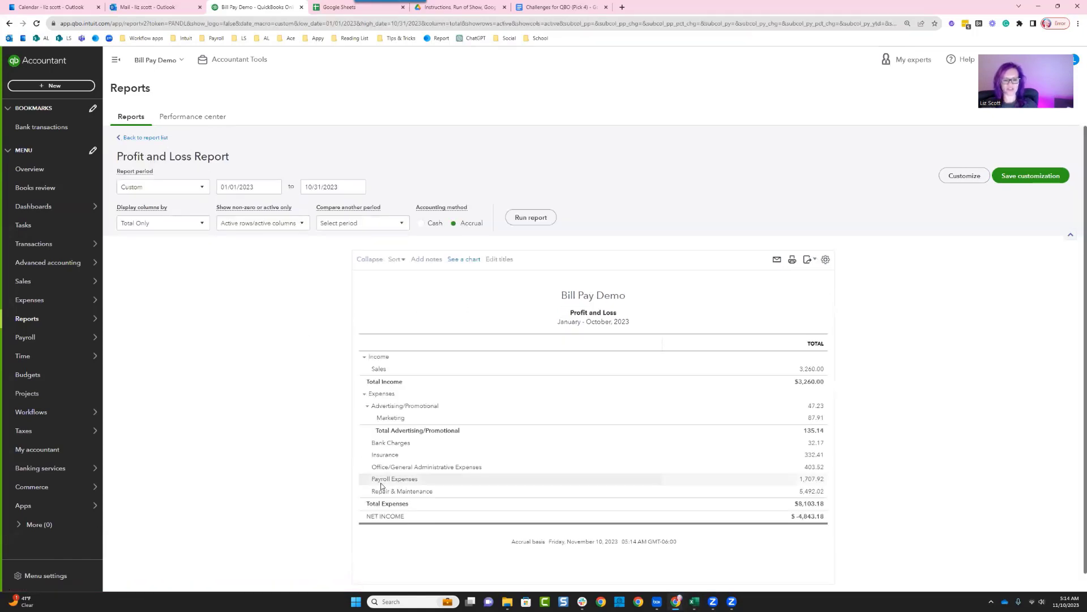
mouse_move(768, 473)
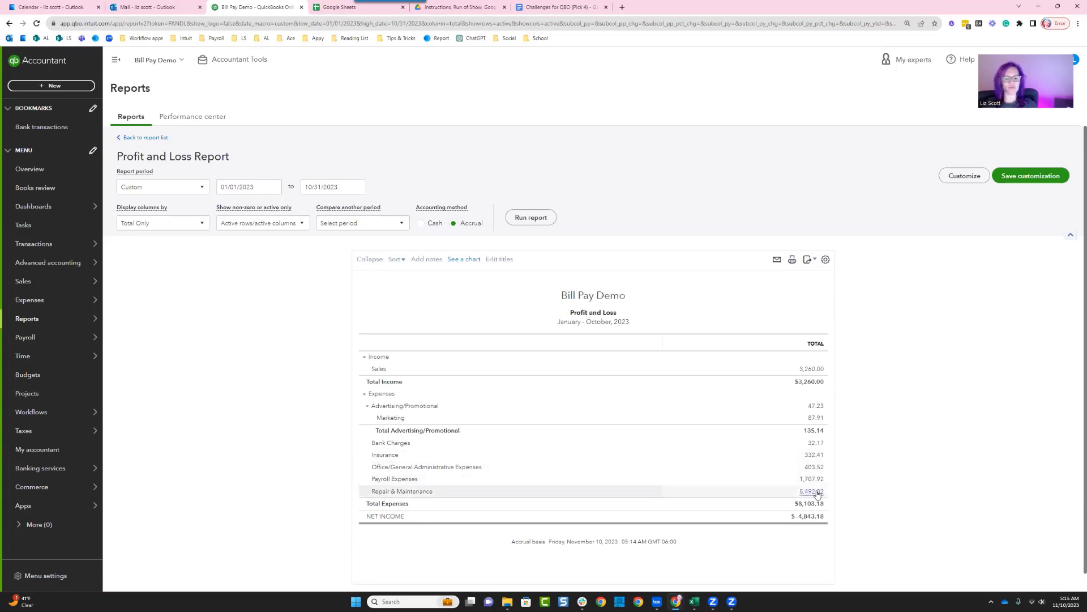
left_click(812, 501)
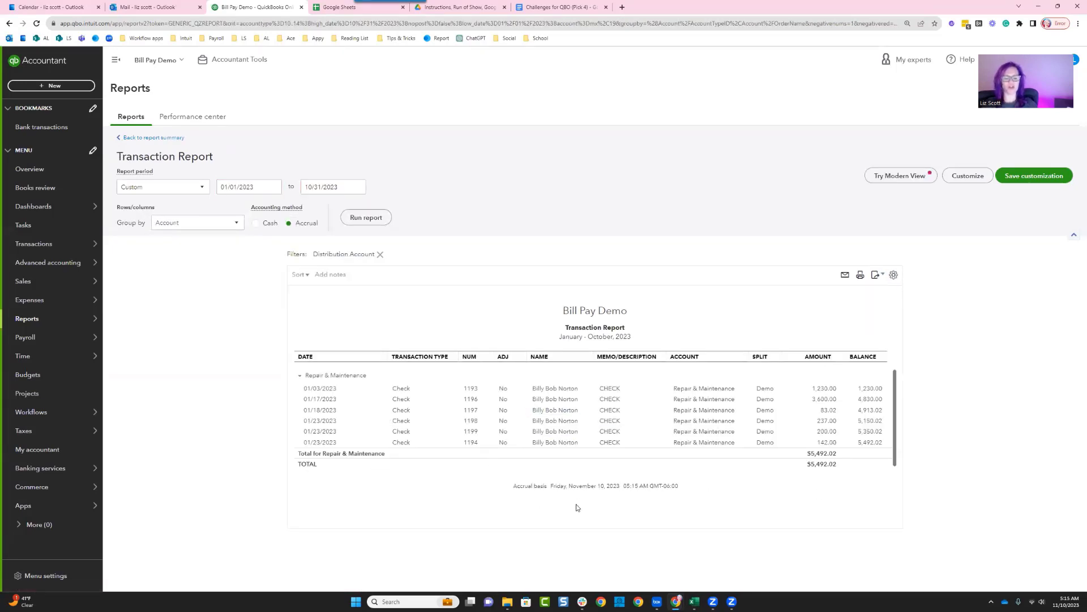